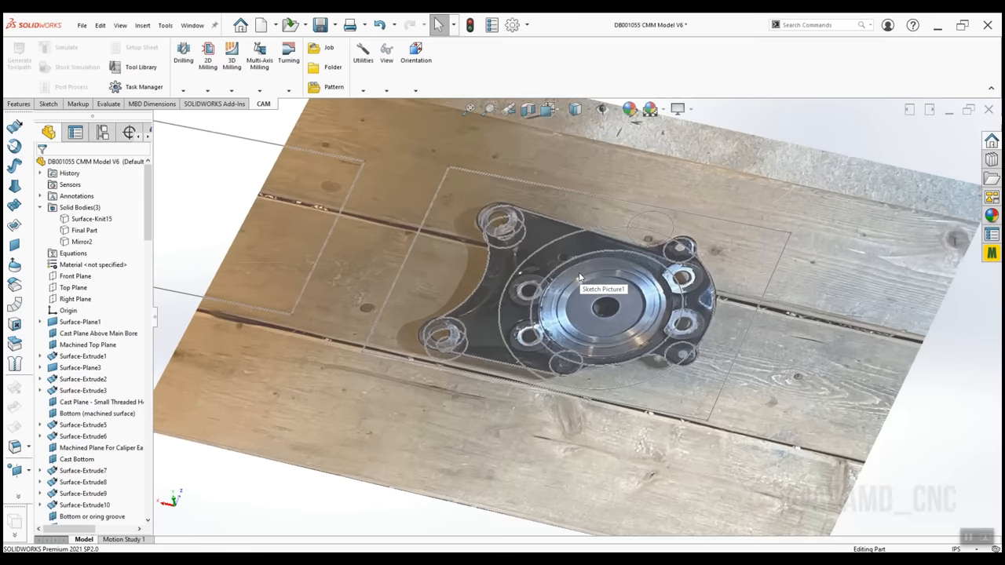
# - Select Sketch Picture1, the casting reference photo, to hide it
pyautogui.click(84, 230)
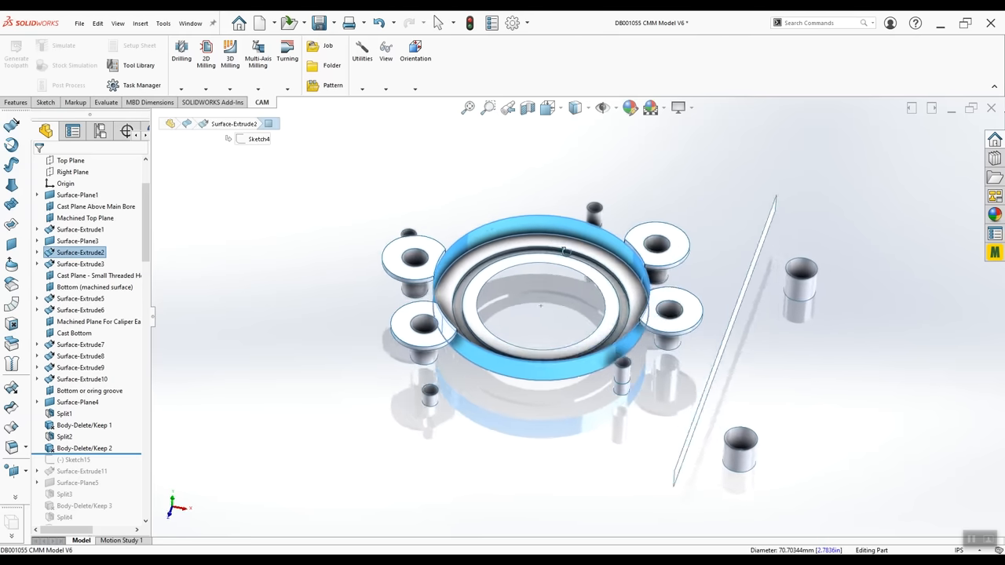
# - Orbit to a low side angle to compare bosses against the casting photo
pyautogui.moveTo(549, 299); pyautogui.dragTo(612, 235)
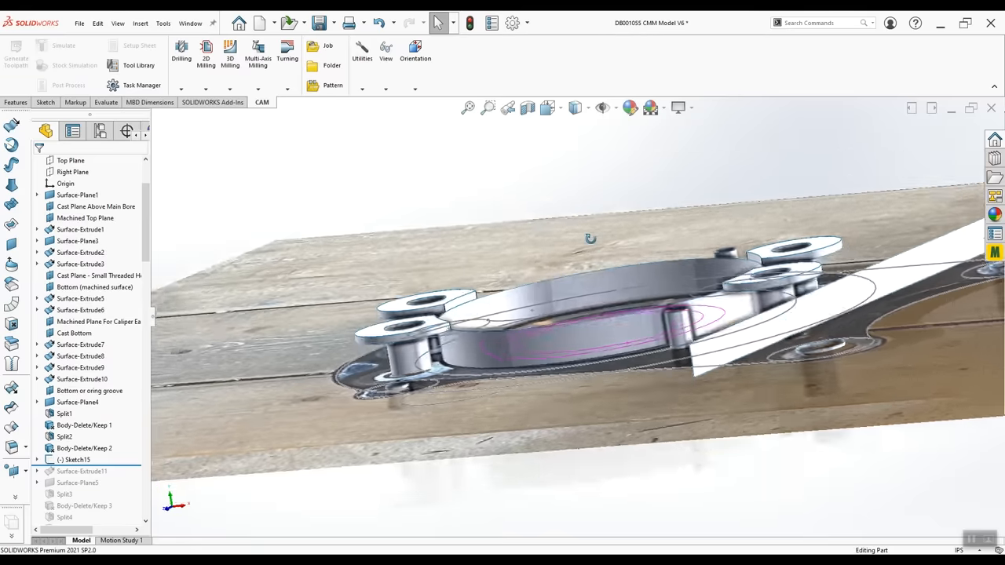
pyautogui.moveTo(591, 238); pyautogui.dragTo(605, 325)
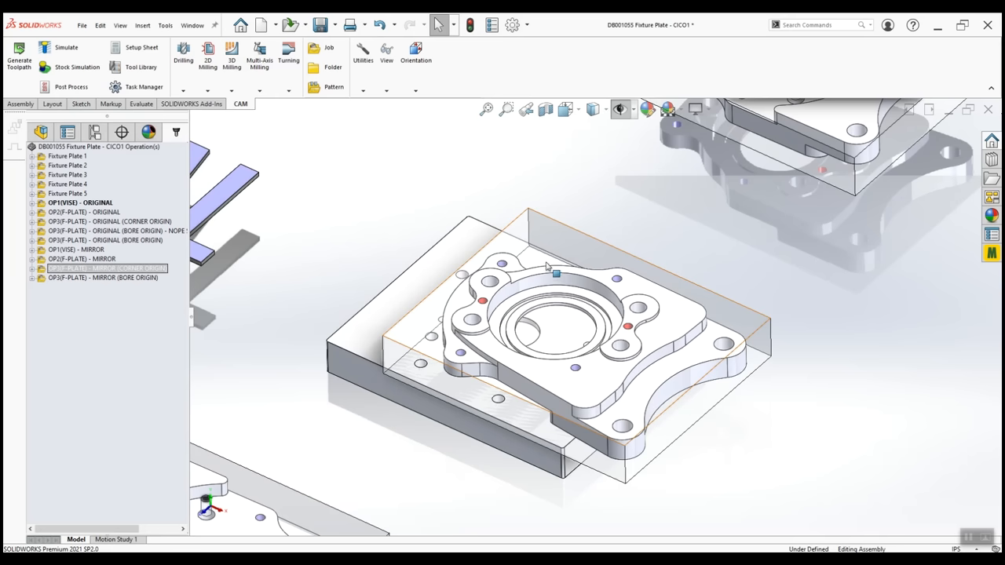
pyautogui.moveTo(594, 414)
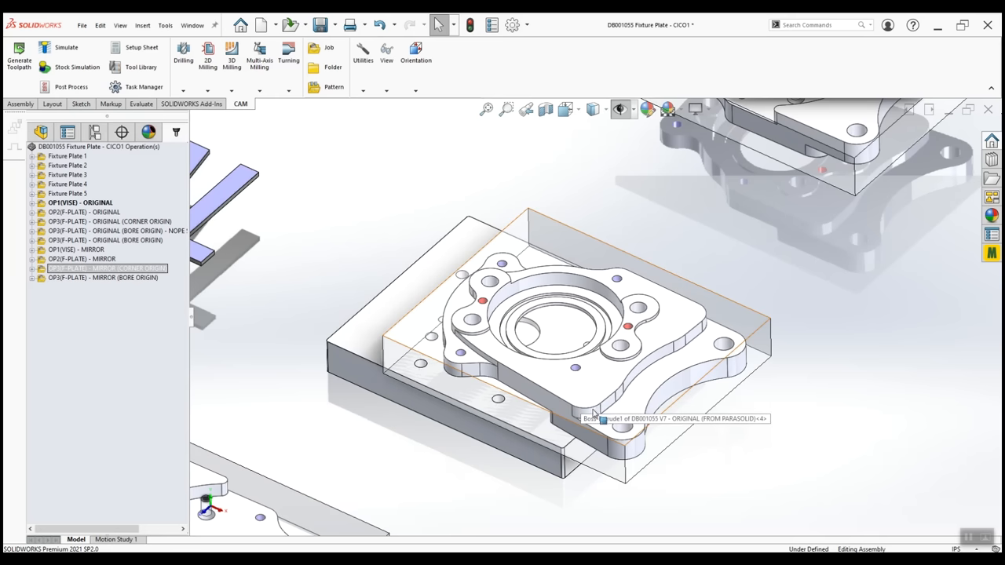
# - Select the part body seated on the DB001055 fixture plate
pyautogui.click(628, 326)
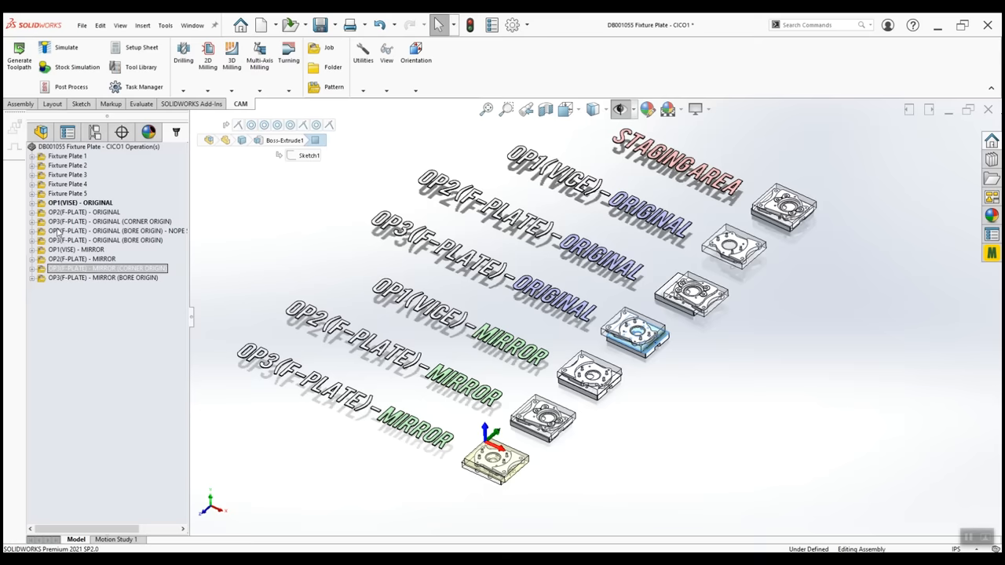
pyautogui.moveTo(487, 273)
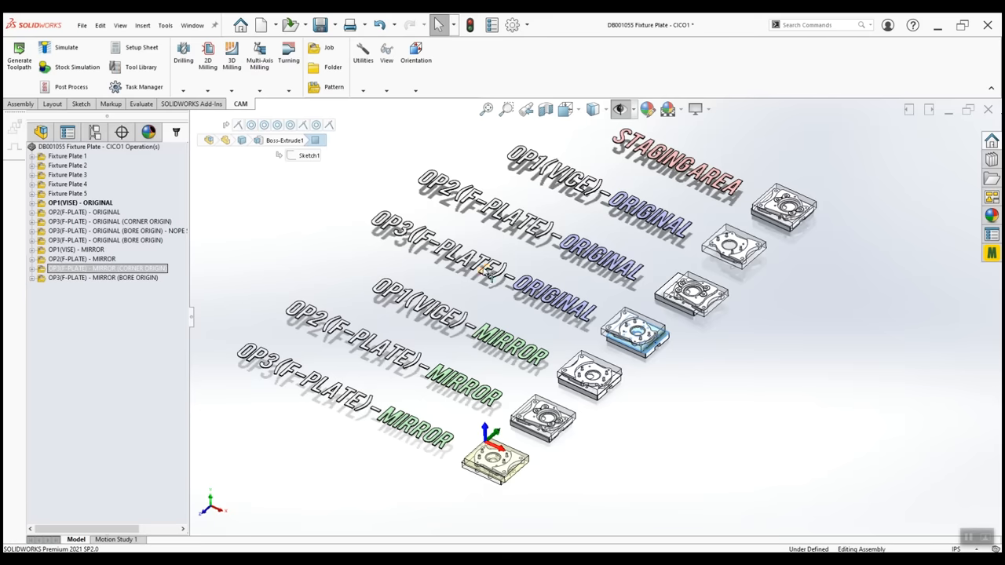
pyautogui.moveTo(122, 278)
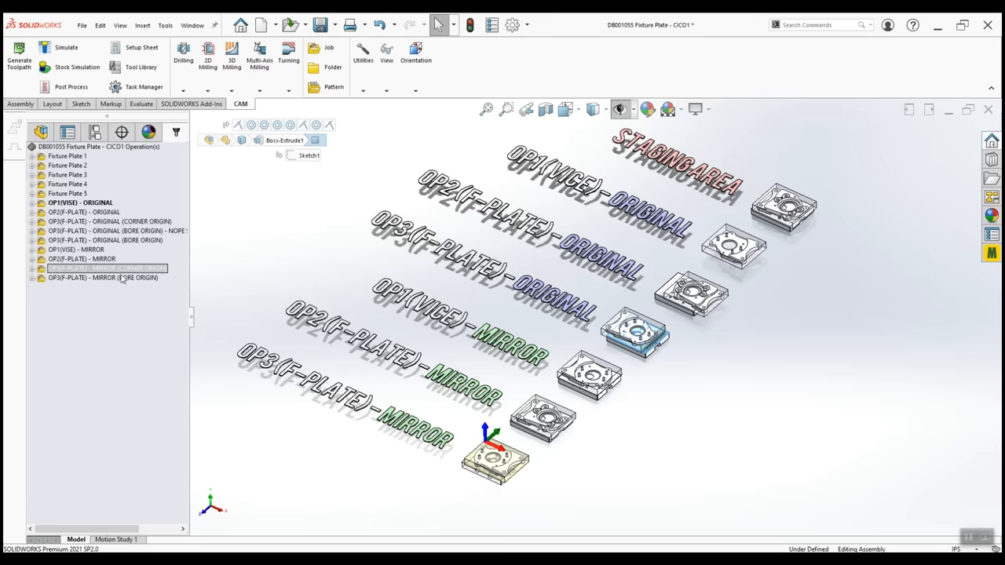
# - Step through OP1 vise, OP2 fixture-plate and OP3 corner-origin original setups
pyautogui.click(79, 203)
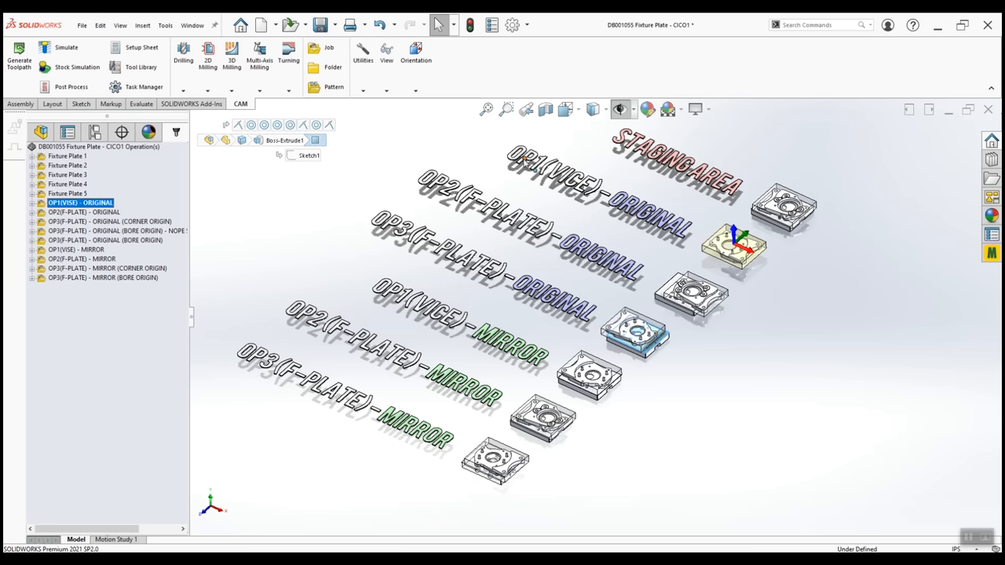
pyautogui.moveTo(23, 198)
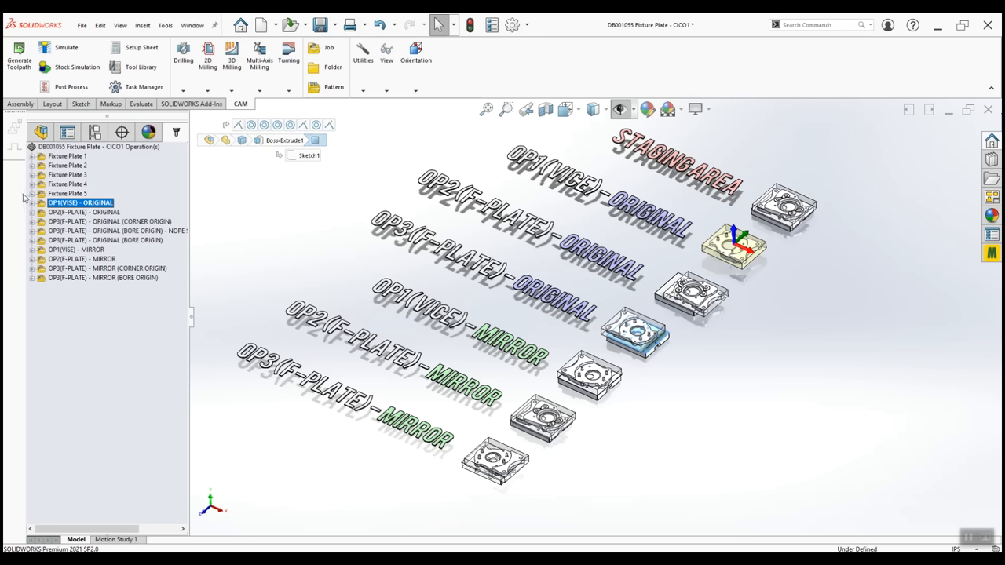
pyautogui.click(84, 212)
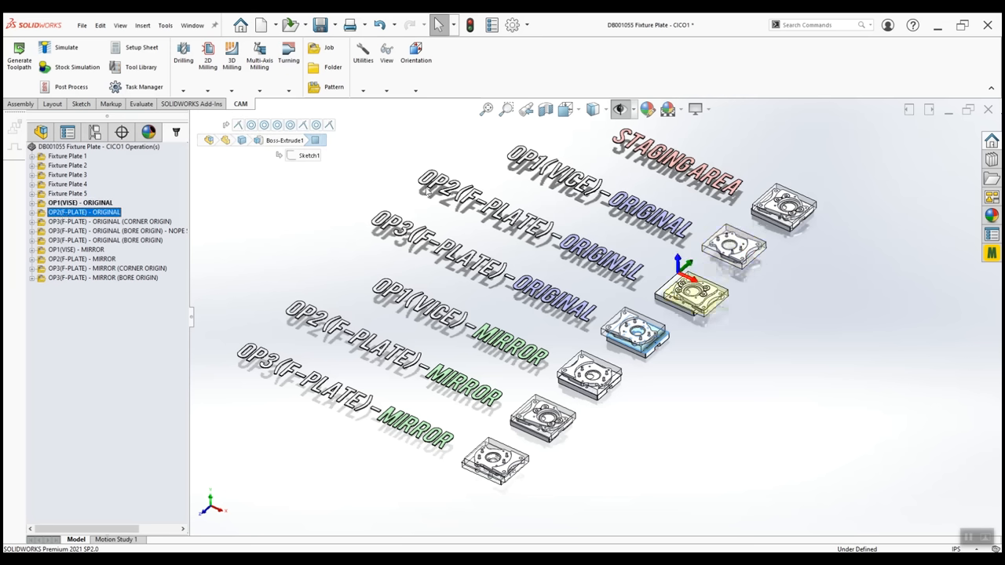
pyautogui.click(110, 220)
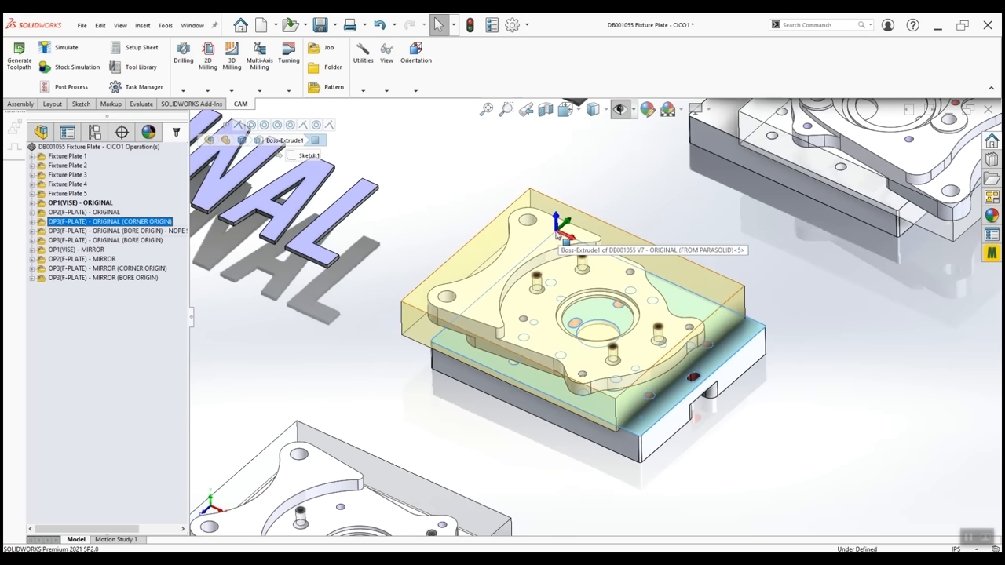
pyautogui.moveTo(587, 312)
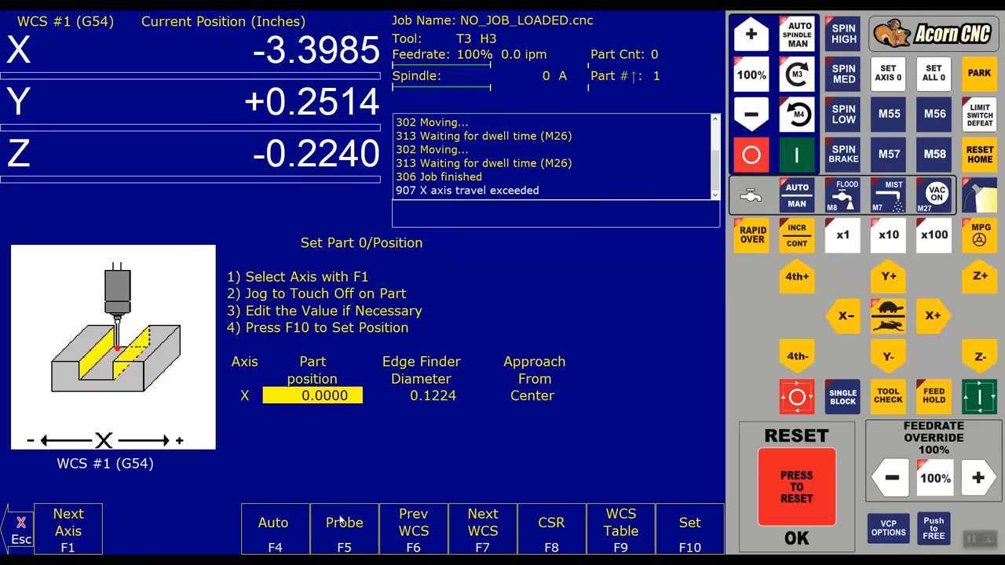
# - Run a Center of Web probe with web width 6.25 and clearance 0.5
pyautogui.click(344, 530)
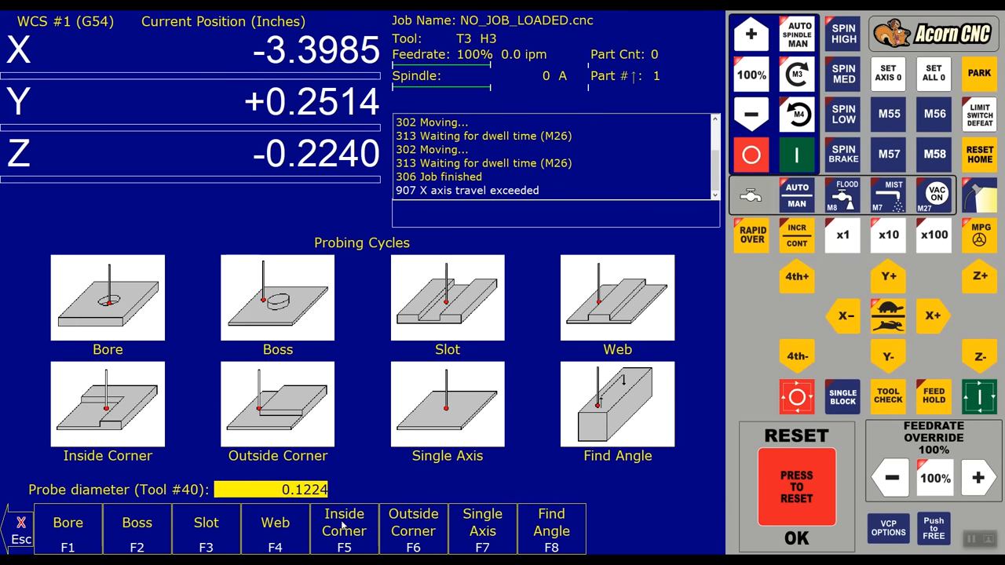
pyautogui.moveTo(579, 318)
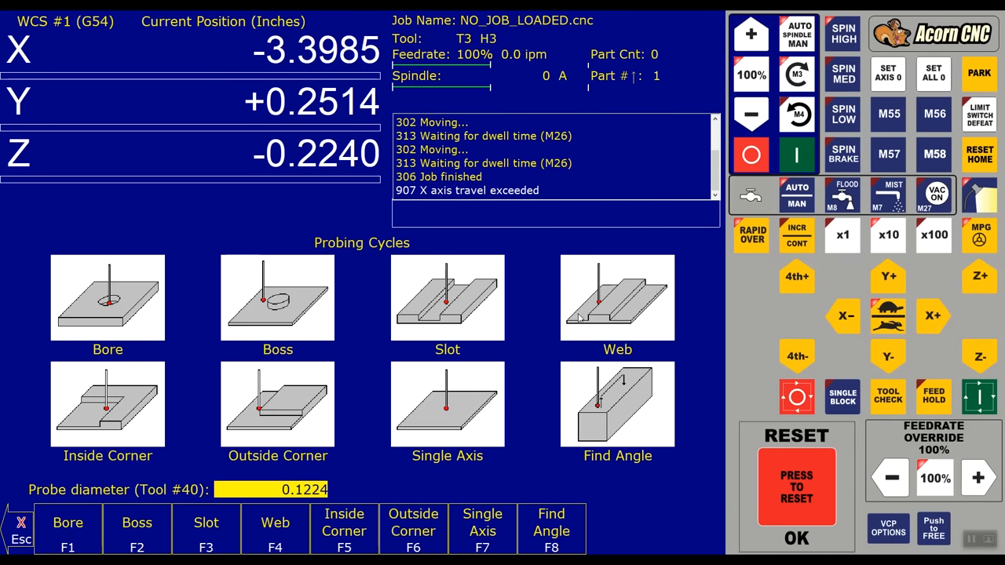
pyautogui.click(617, 296)
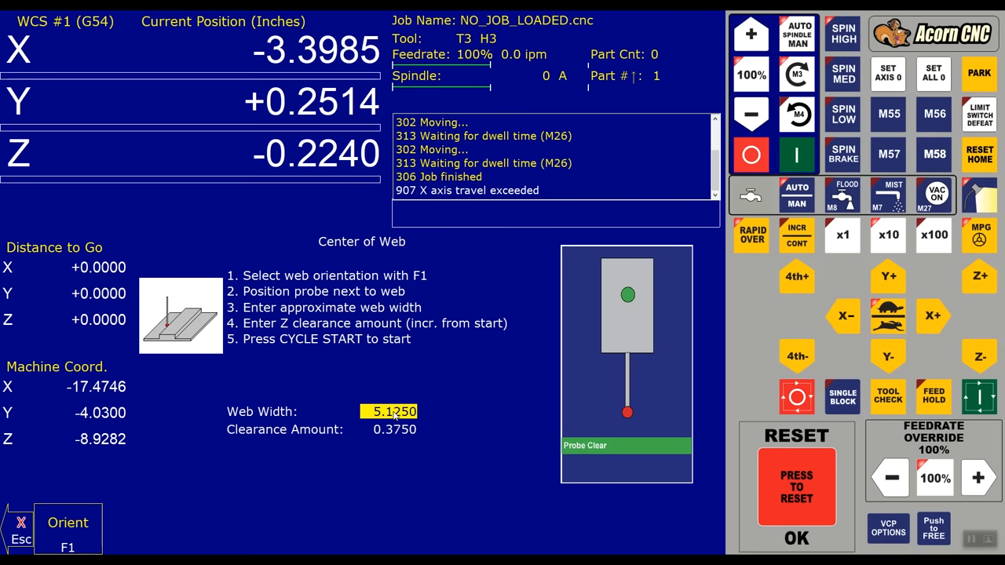
pyautogui.write('6.')
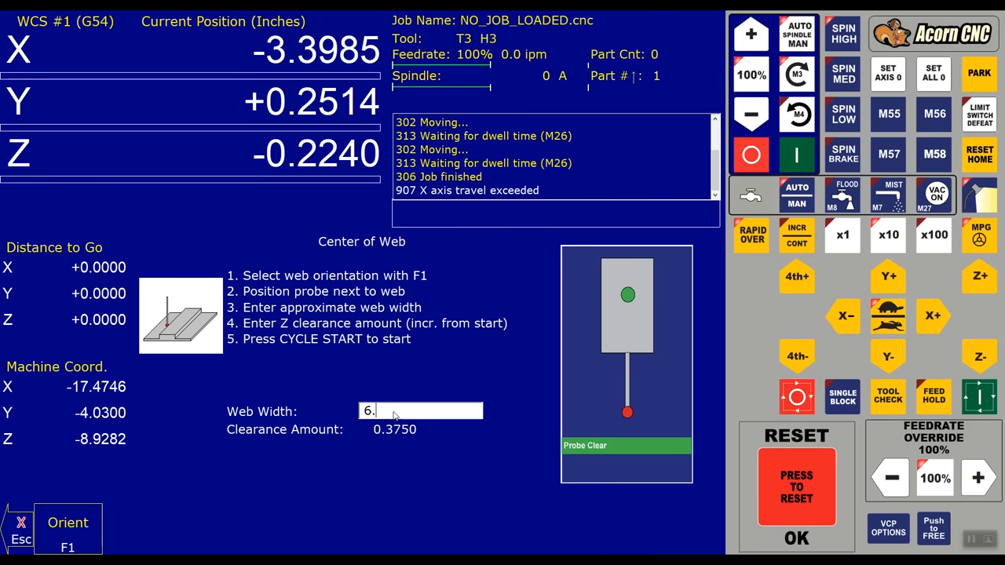
pyautogui.write('250')
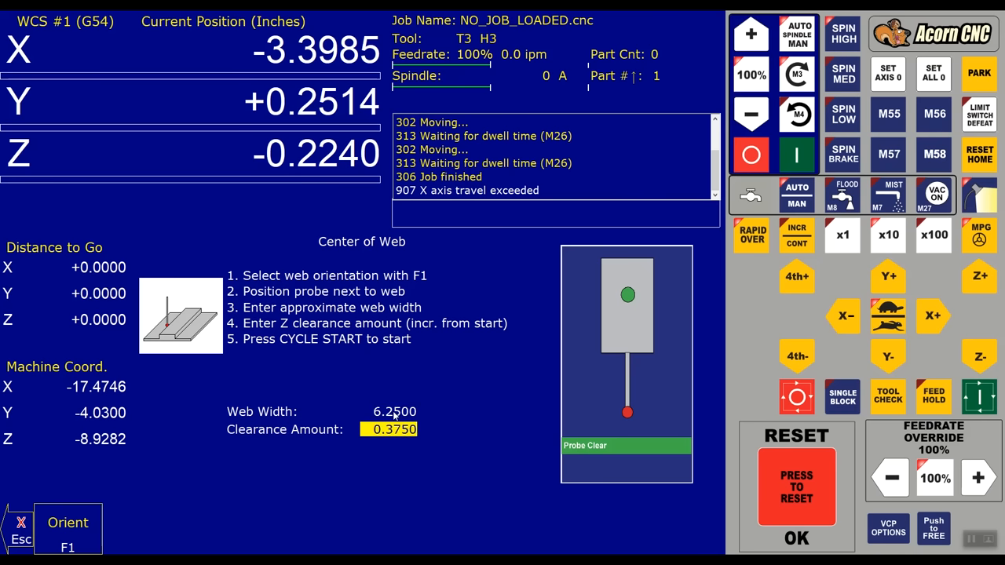
pyautogui.write('0')
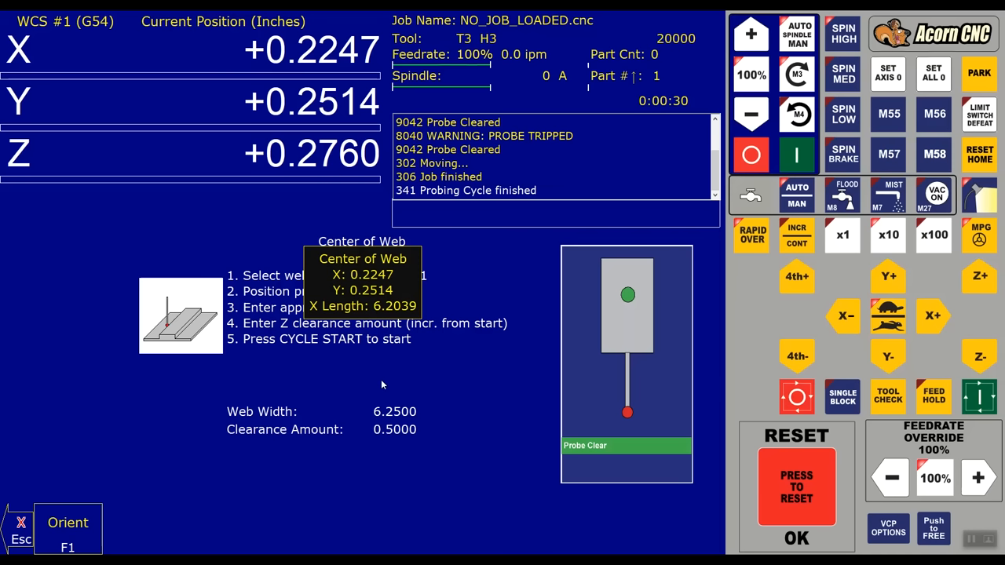
pyautogui.moveTo(350, 389)
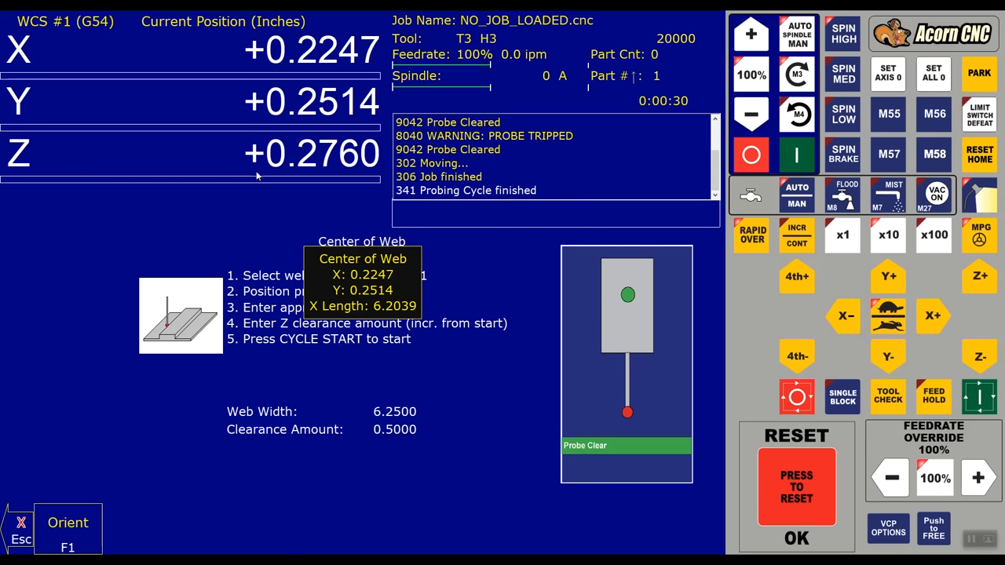
pyautogui.moveTo(336, 127)
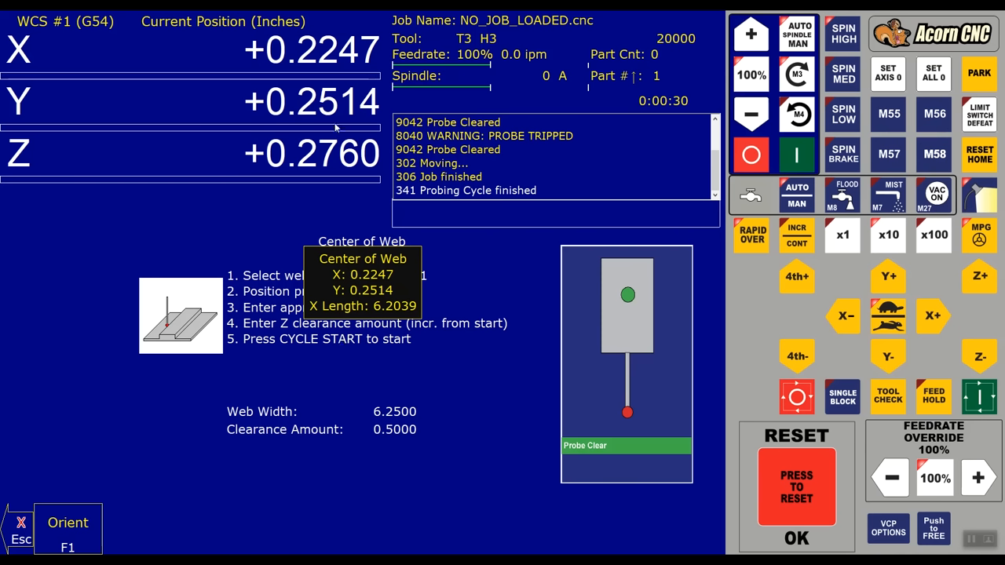
pyautogui.moveTo(392, 279)
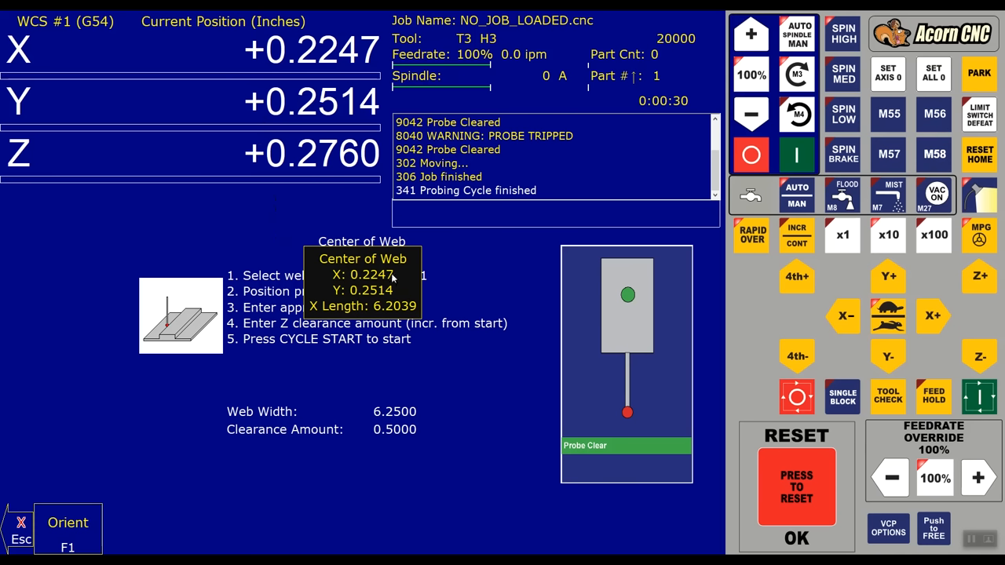
pyautogui.moveTo(198, 399)
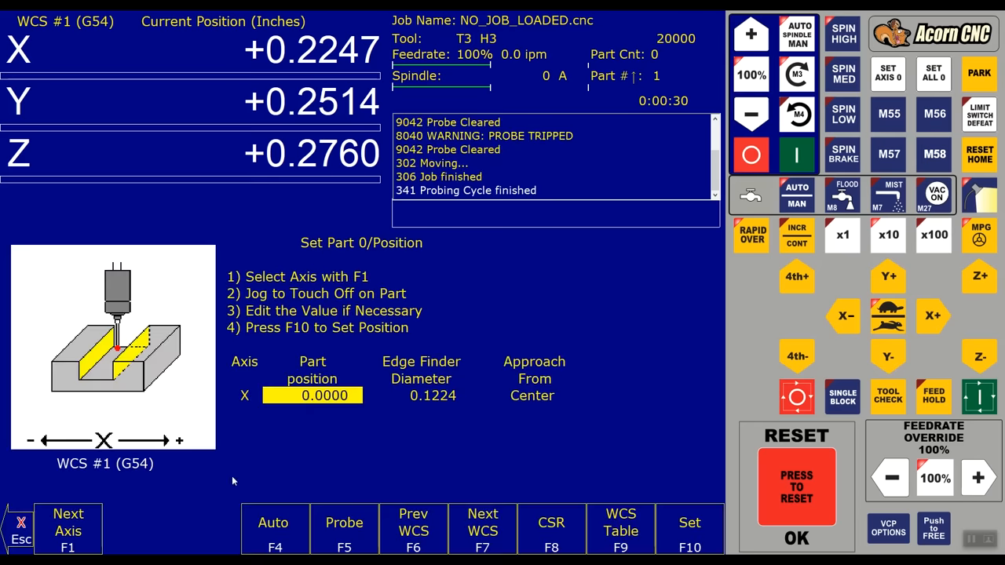
# - Set X part zero at the web centre, then start probing Y
pyautogui.click(689, 530)
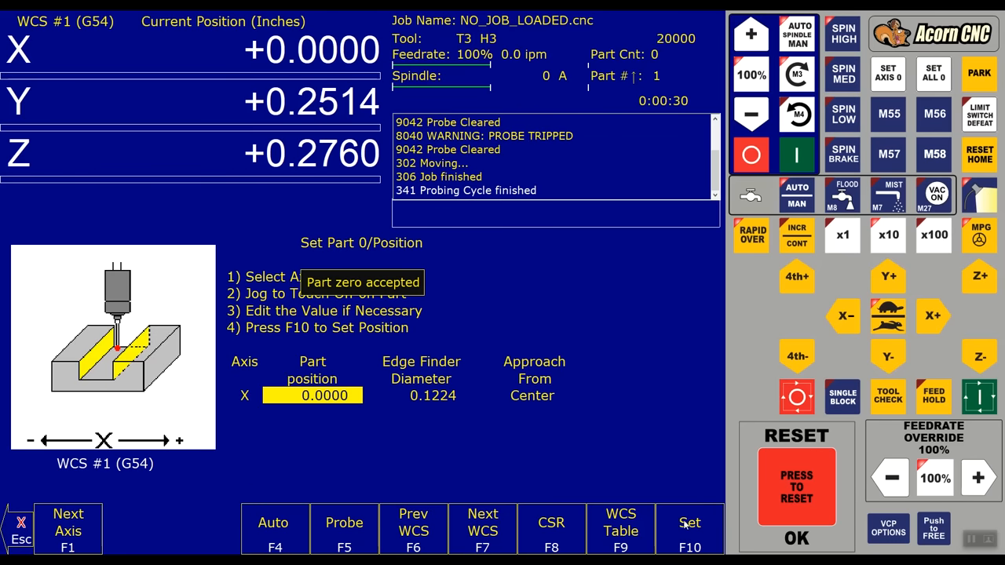
pyautogui.click(67, 530)
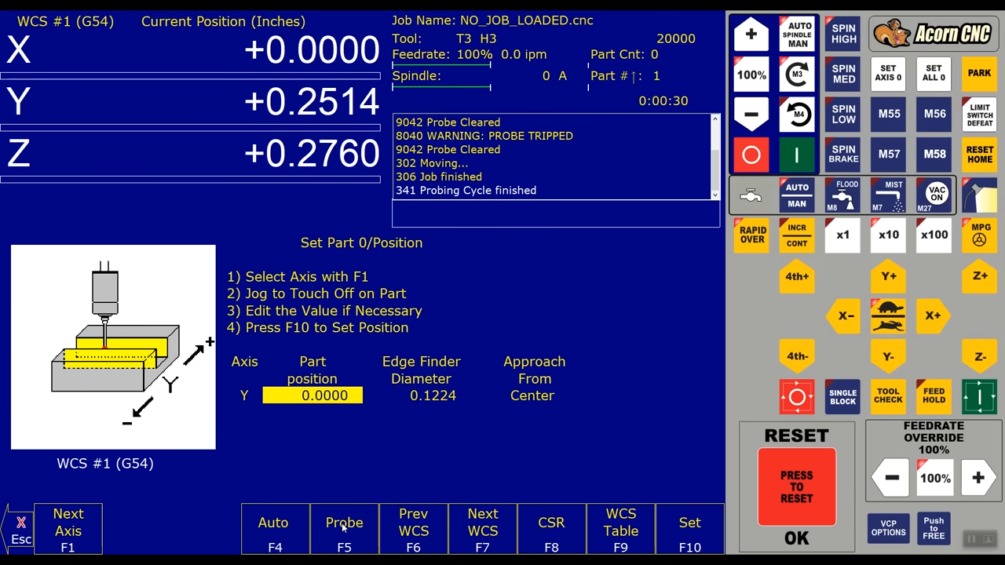
pyautogui.click(343, 530)
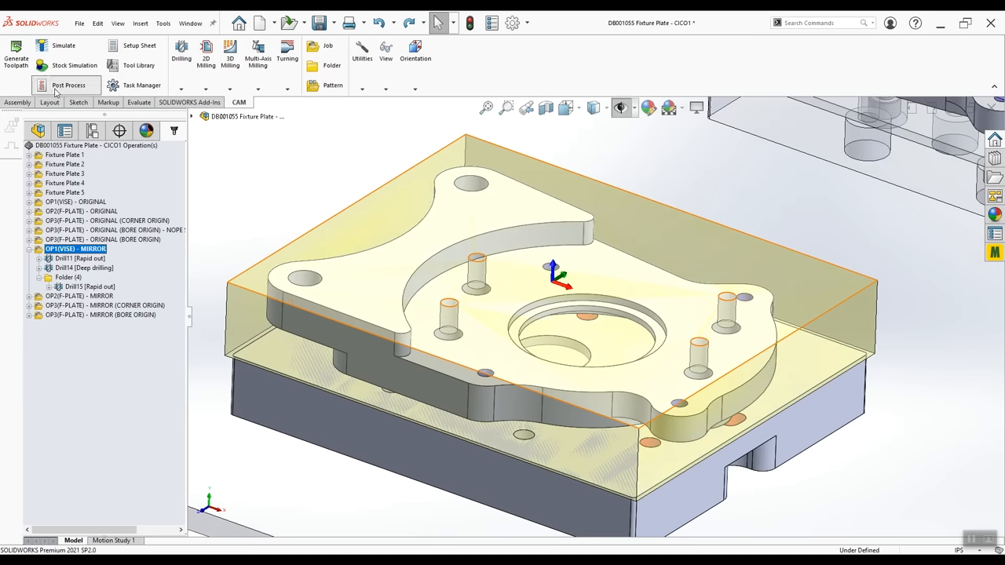
# - Post process the mirrored vise operation to machine code
pyautogui.click(67, 85)
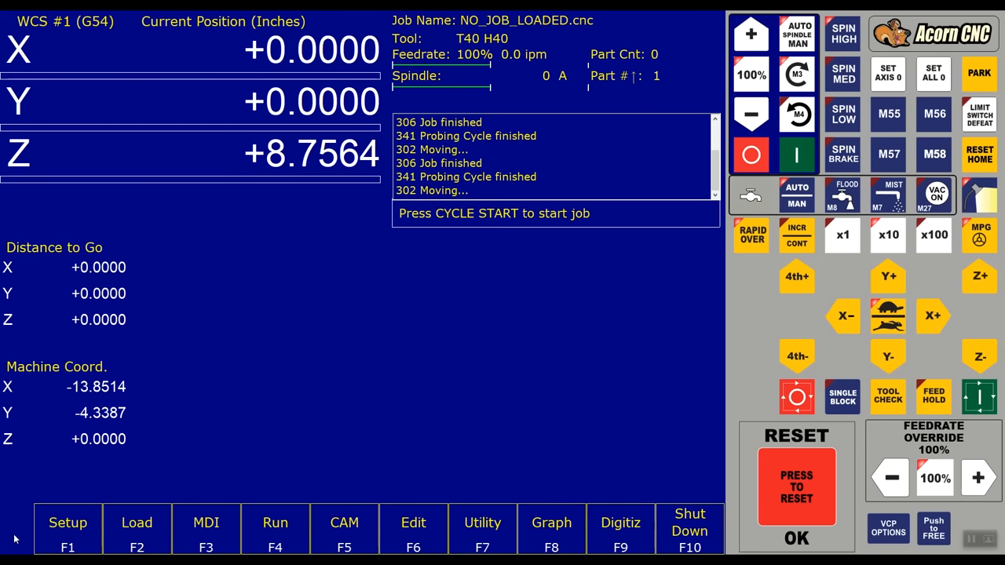
pyautogui.click(978, 396)
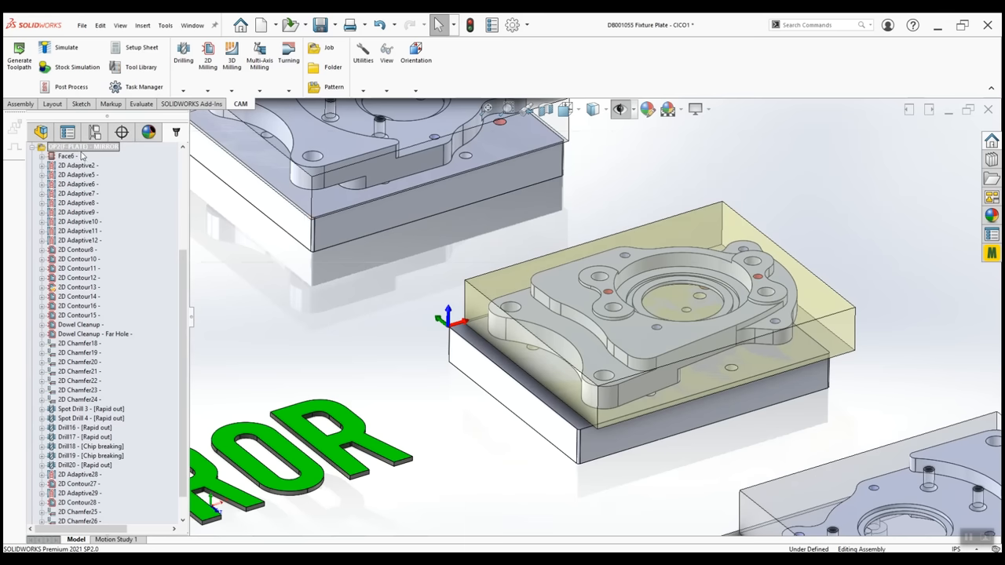
# - Run Stock Simulation on the OP2(F-PLATE) - MIRROR operation
pyautogui.click(84, 146)
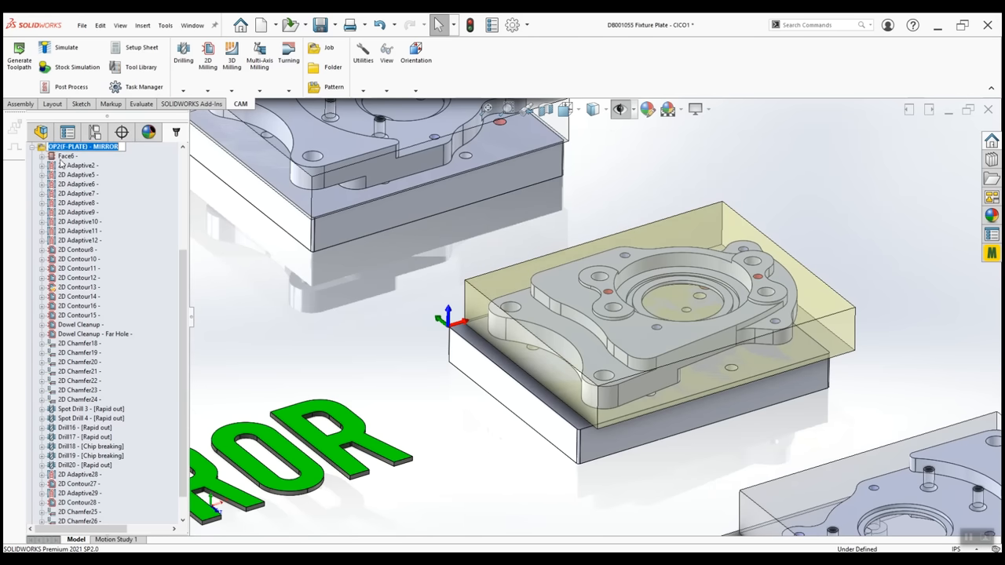
pyautogui.click(67, 155)
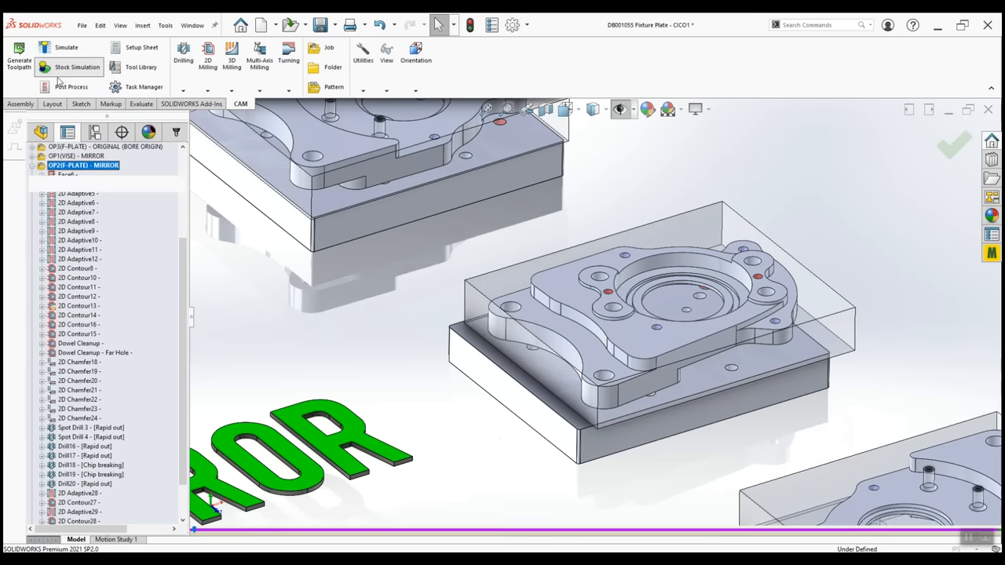
pyautogui.click(77, 66)
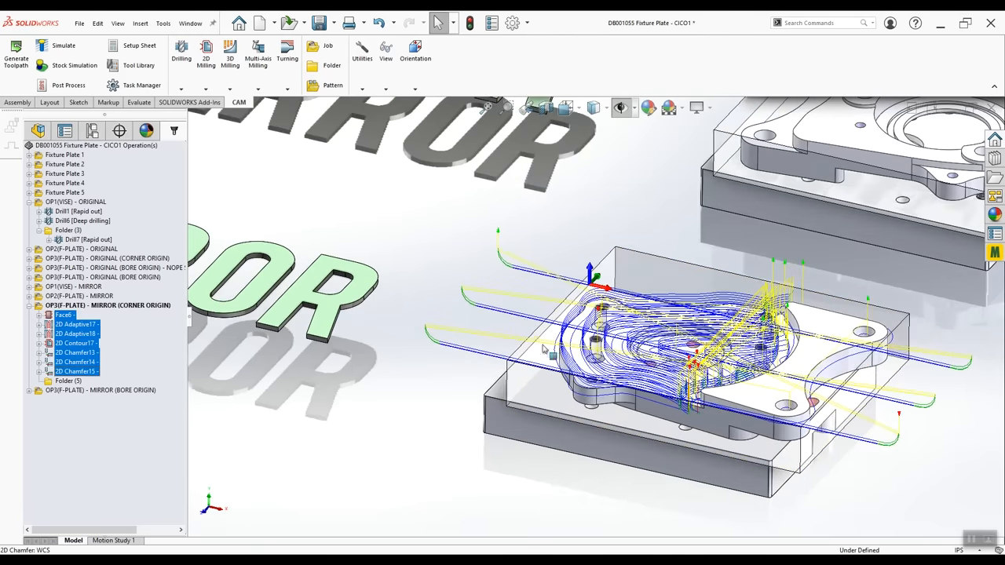
# - Select all operations in the OP3(F-PLATE) - MIRROR (BORE ORIGIN) setup
pyautogui.click(99, 390)
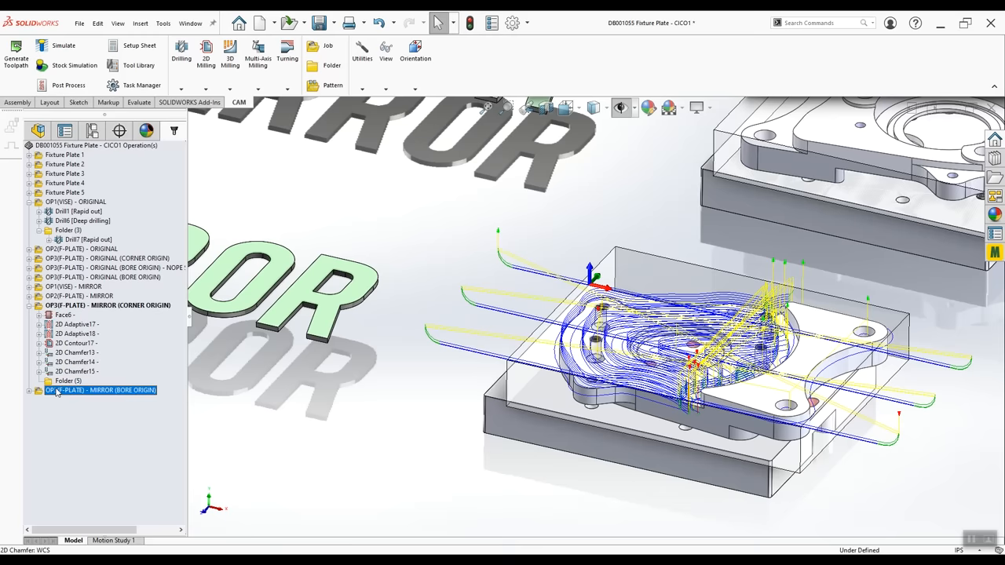
pyautogui.rightClick(100, 390)
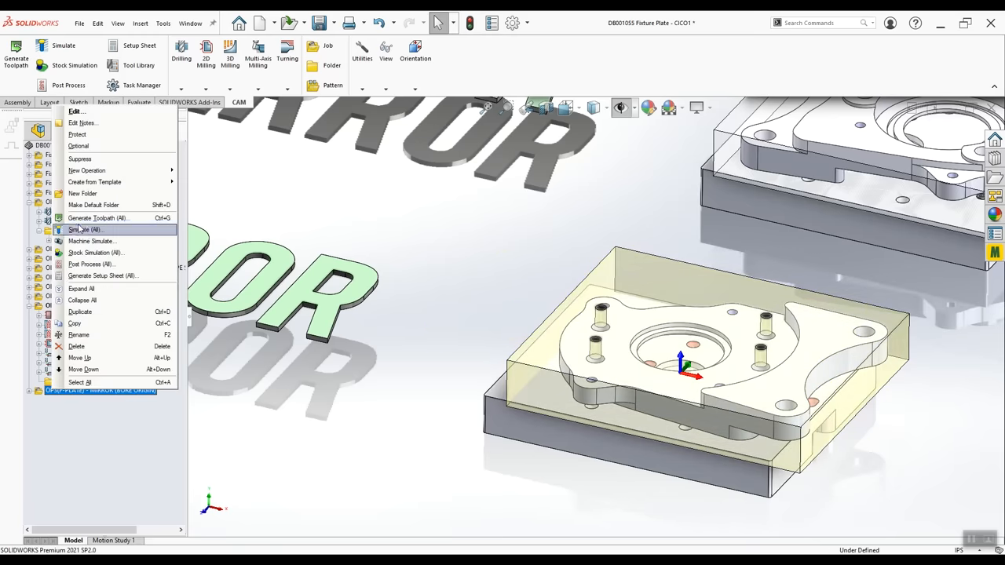
pyautogui.click(98, 217)
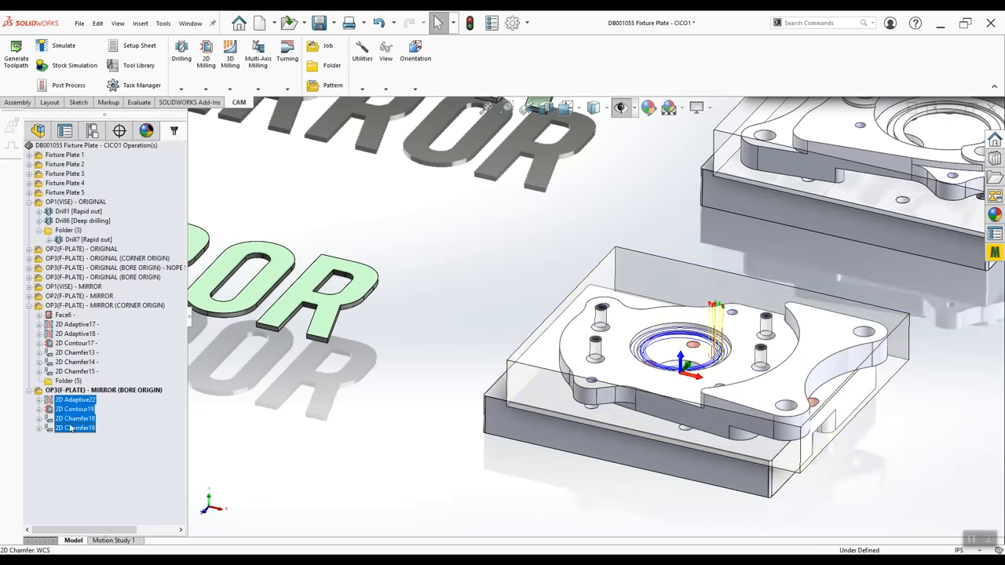